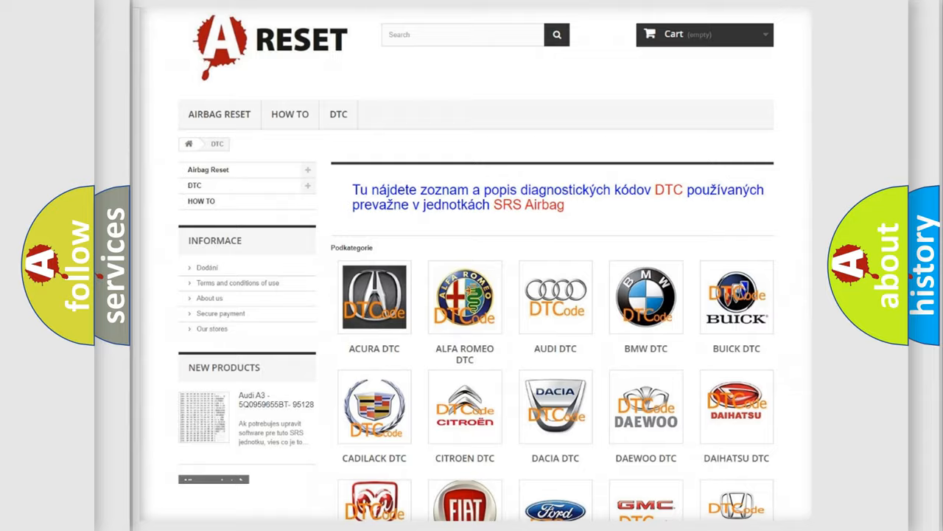
Step: Open the Lincoln DTC code list from the brand grid and scroll through its codes
{"action": "scroll", "scroll_direction": "down", "scroll_amount": 3}
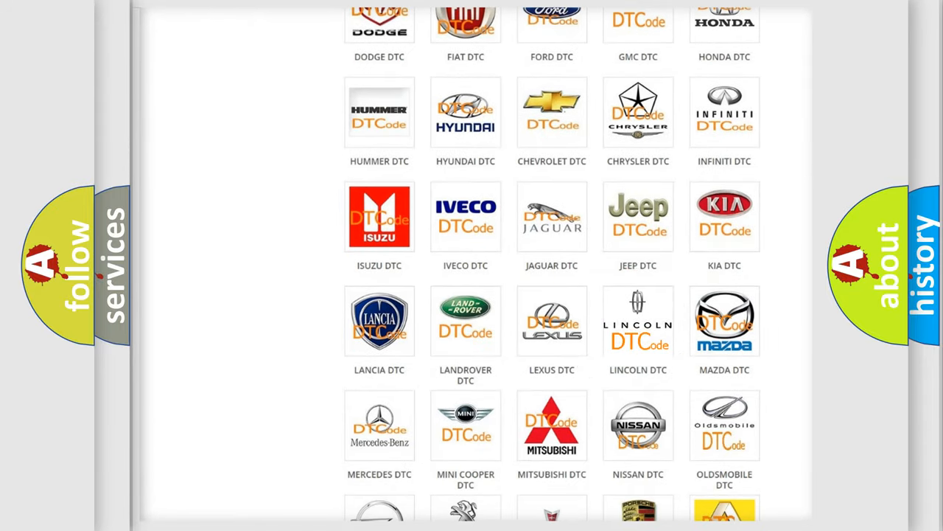
{"action": "left_click", "coordinate": [639, 320]}
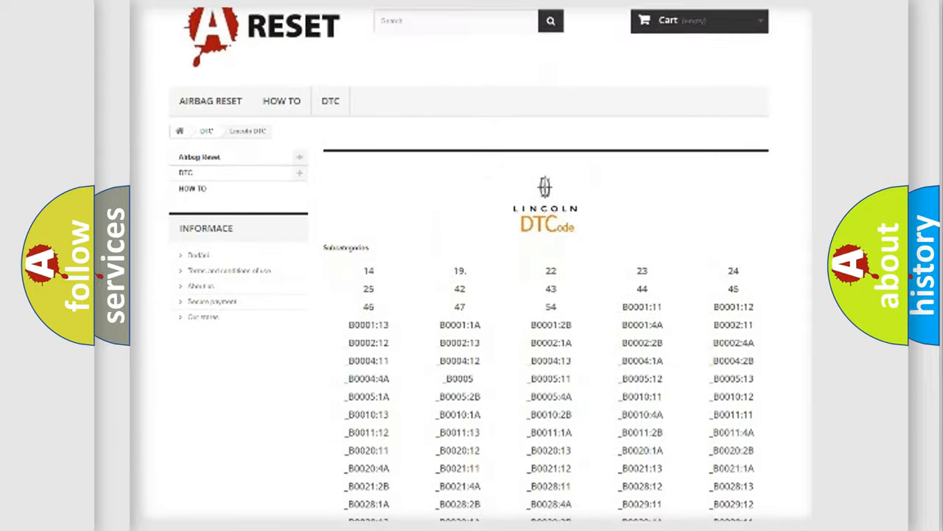
{"action": "scroll", "scroll_direction": "down", "scroll_amount": 3}
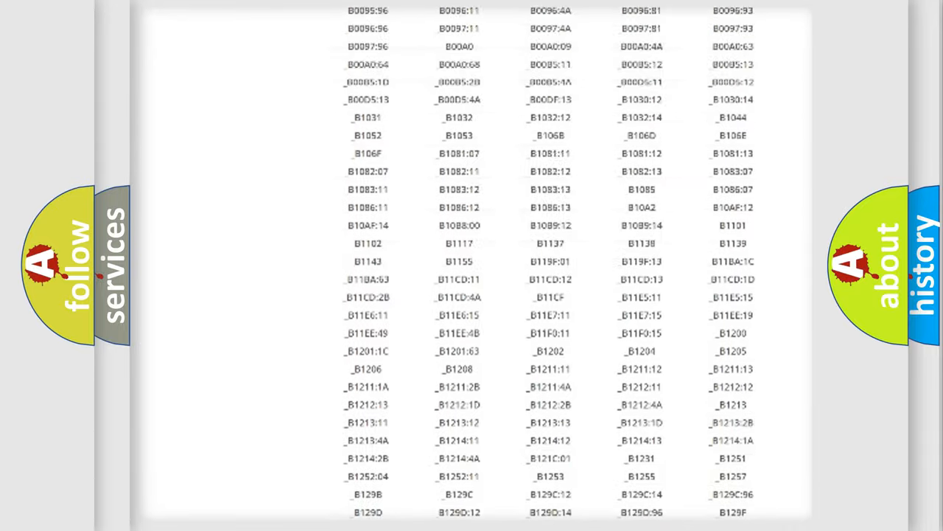
{"action": "scroll", "scroll_direction": "up", "scroll_amount": 3}
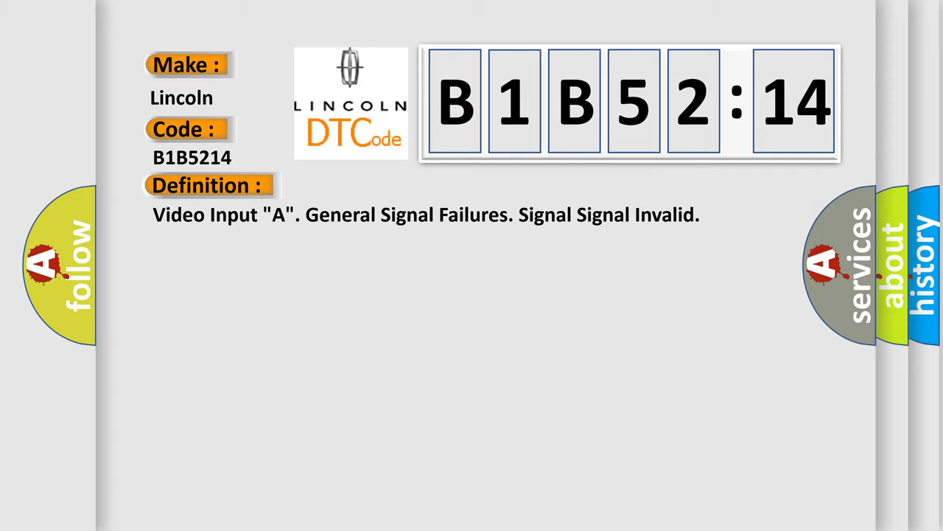
Step: Advance the slide to show the B1B5214 description of the Multimedia module video signal check
{"action": "left_click", "coordinate": [382, 185]}
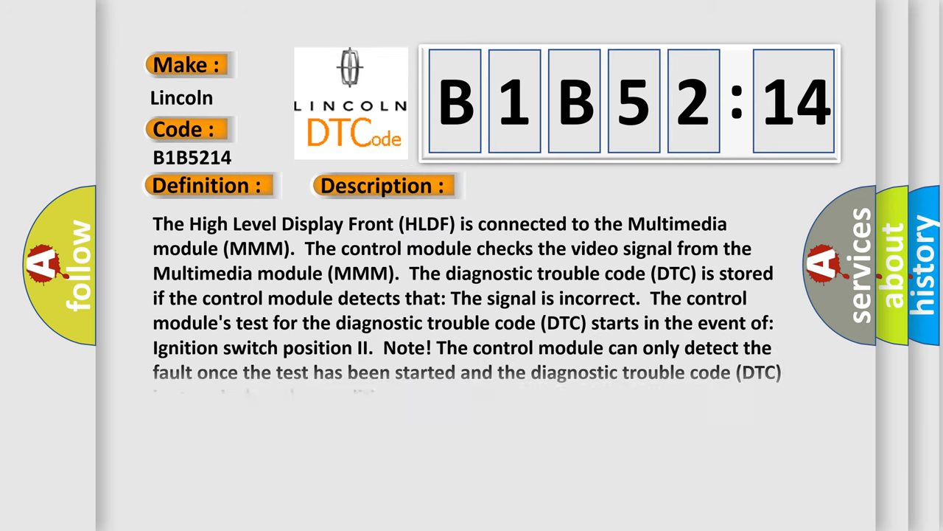